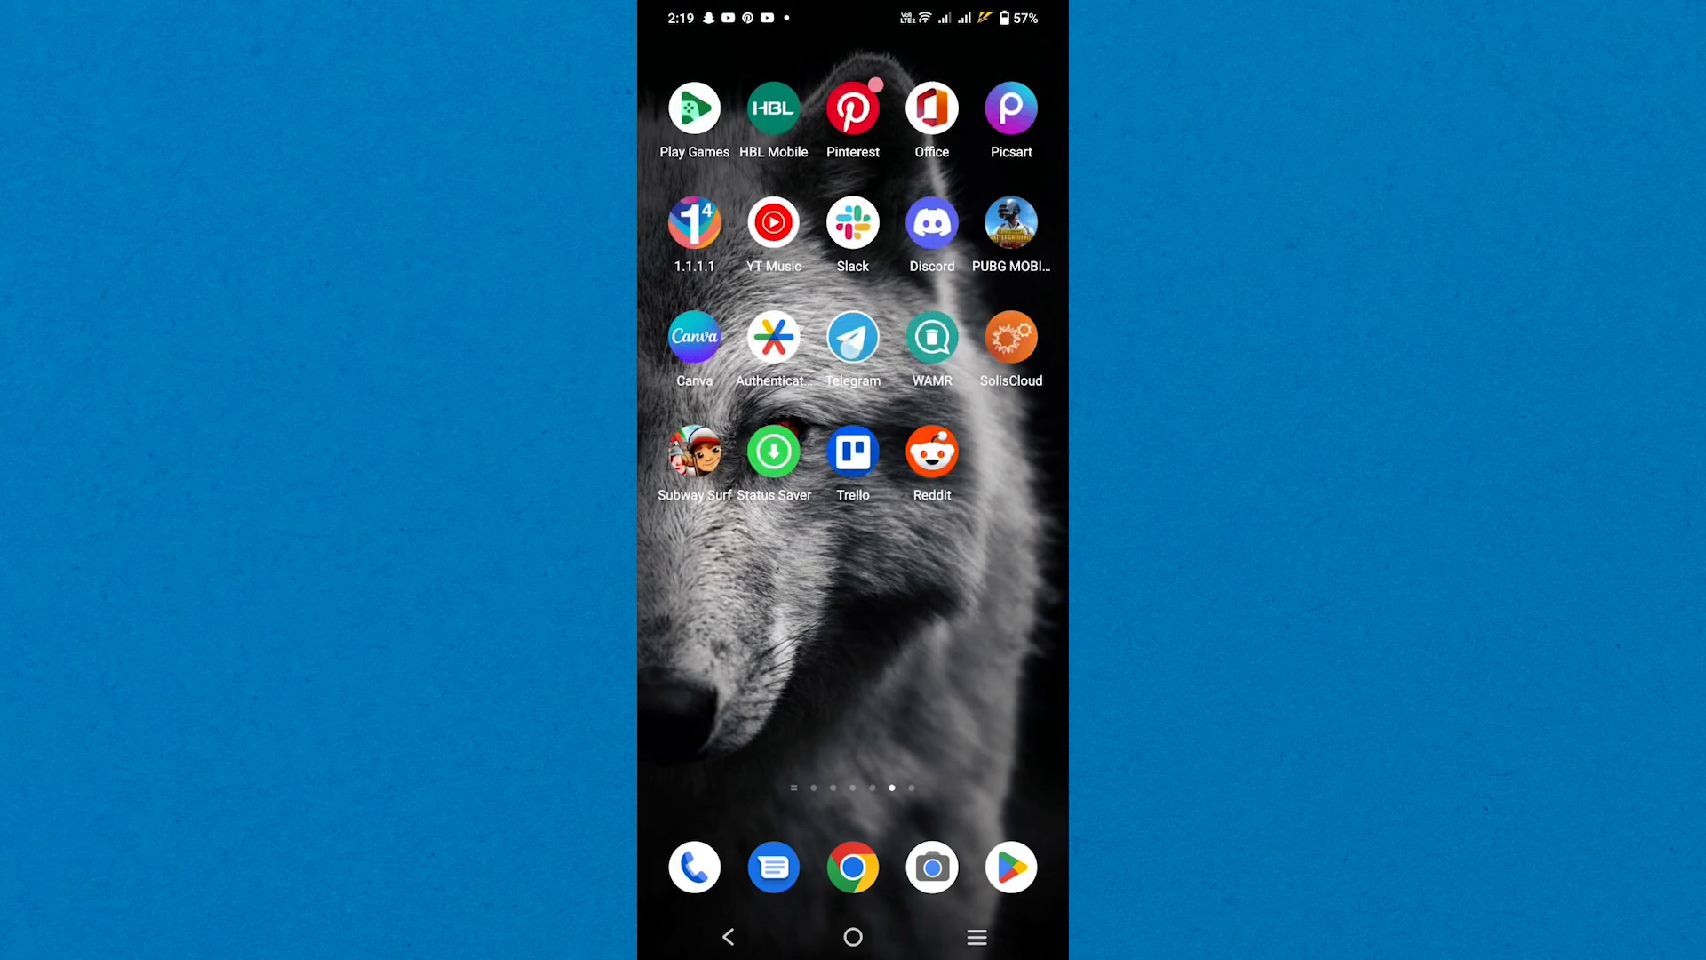
- Launch Telegram, search "wallet" and enter the verified Wallet bot chat
click(853, 338)
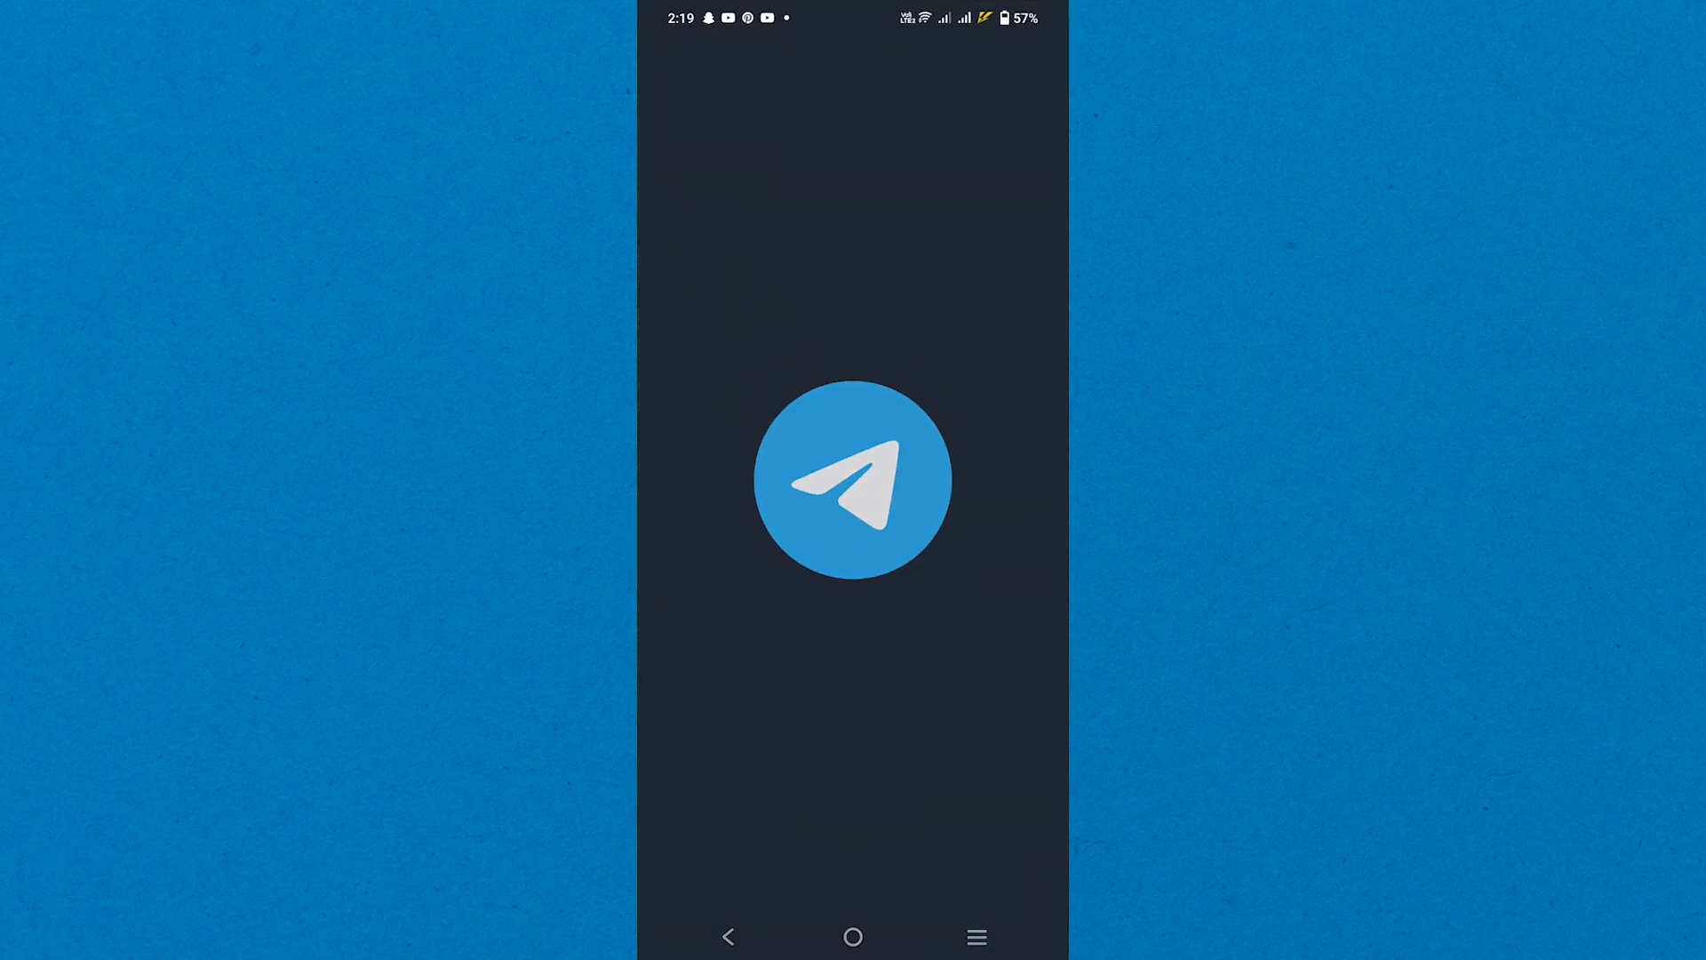
click(851, 480)
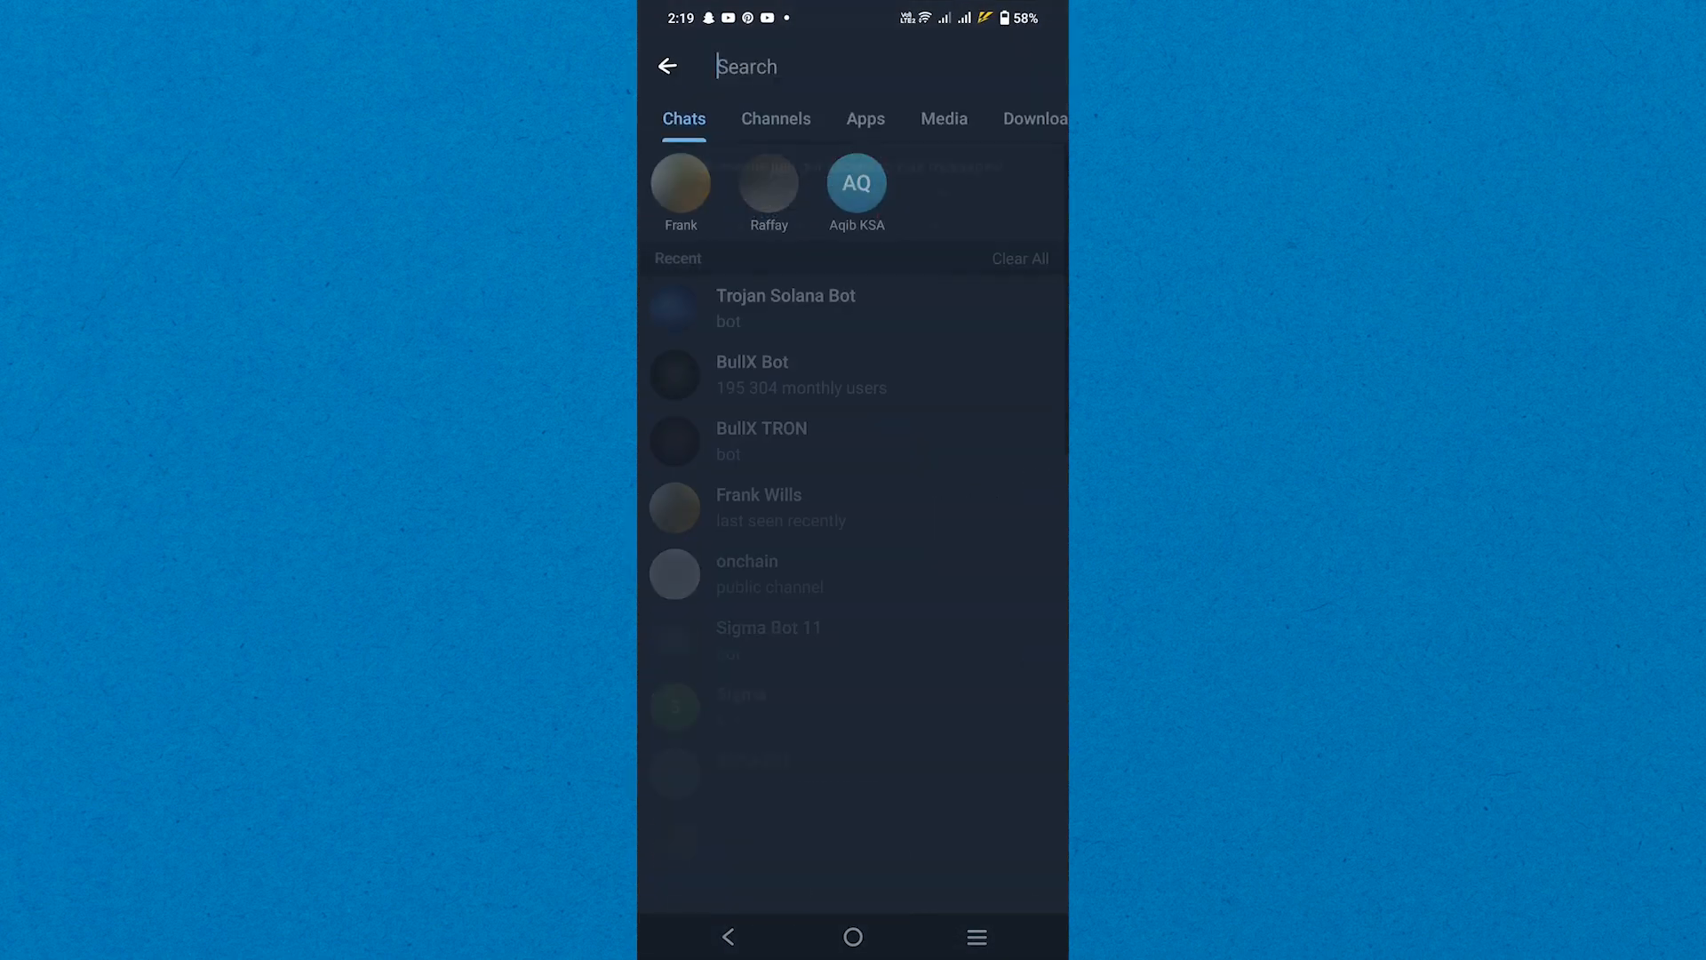
text(wallet)
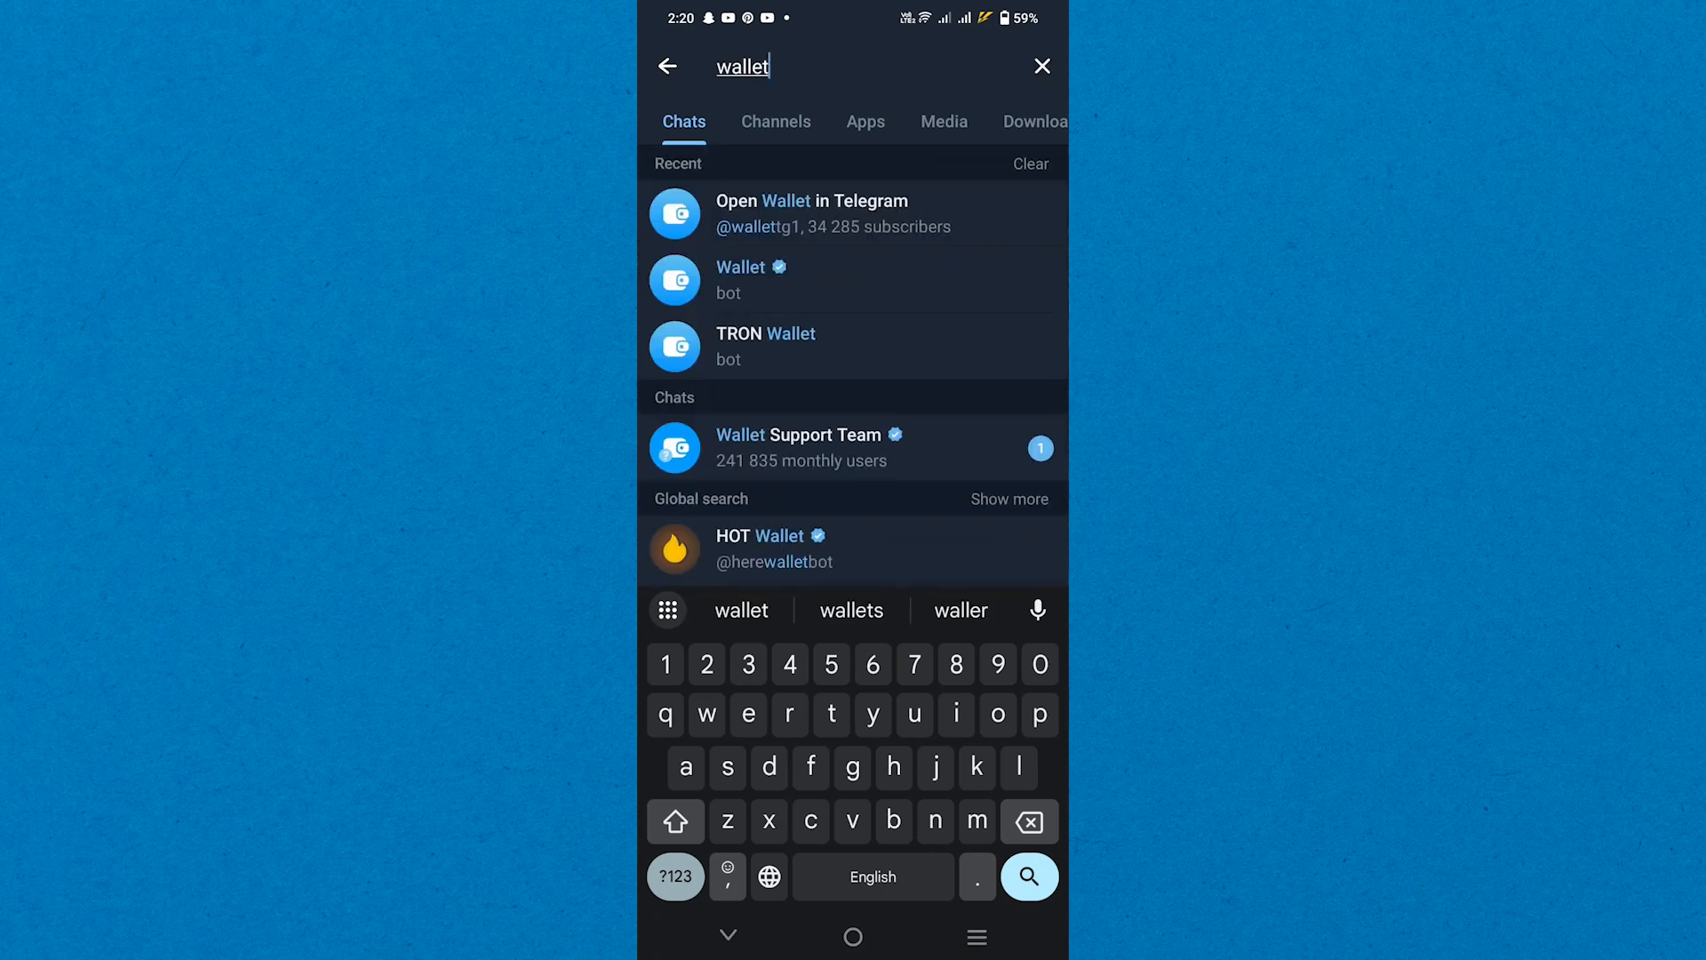
click(741, 279)
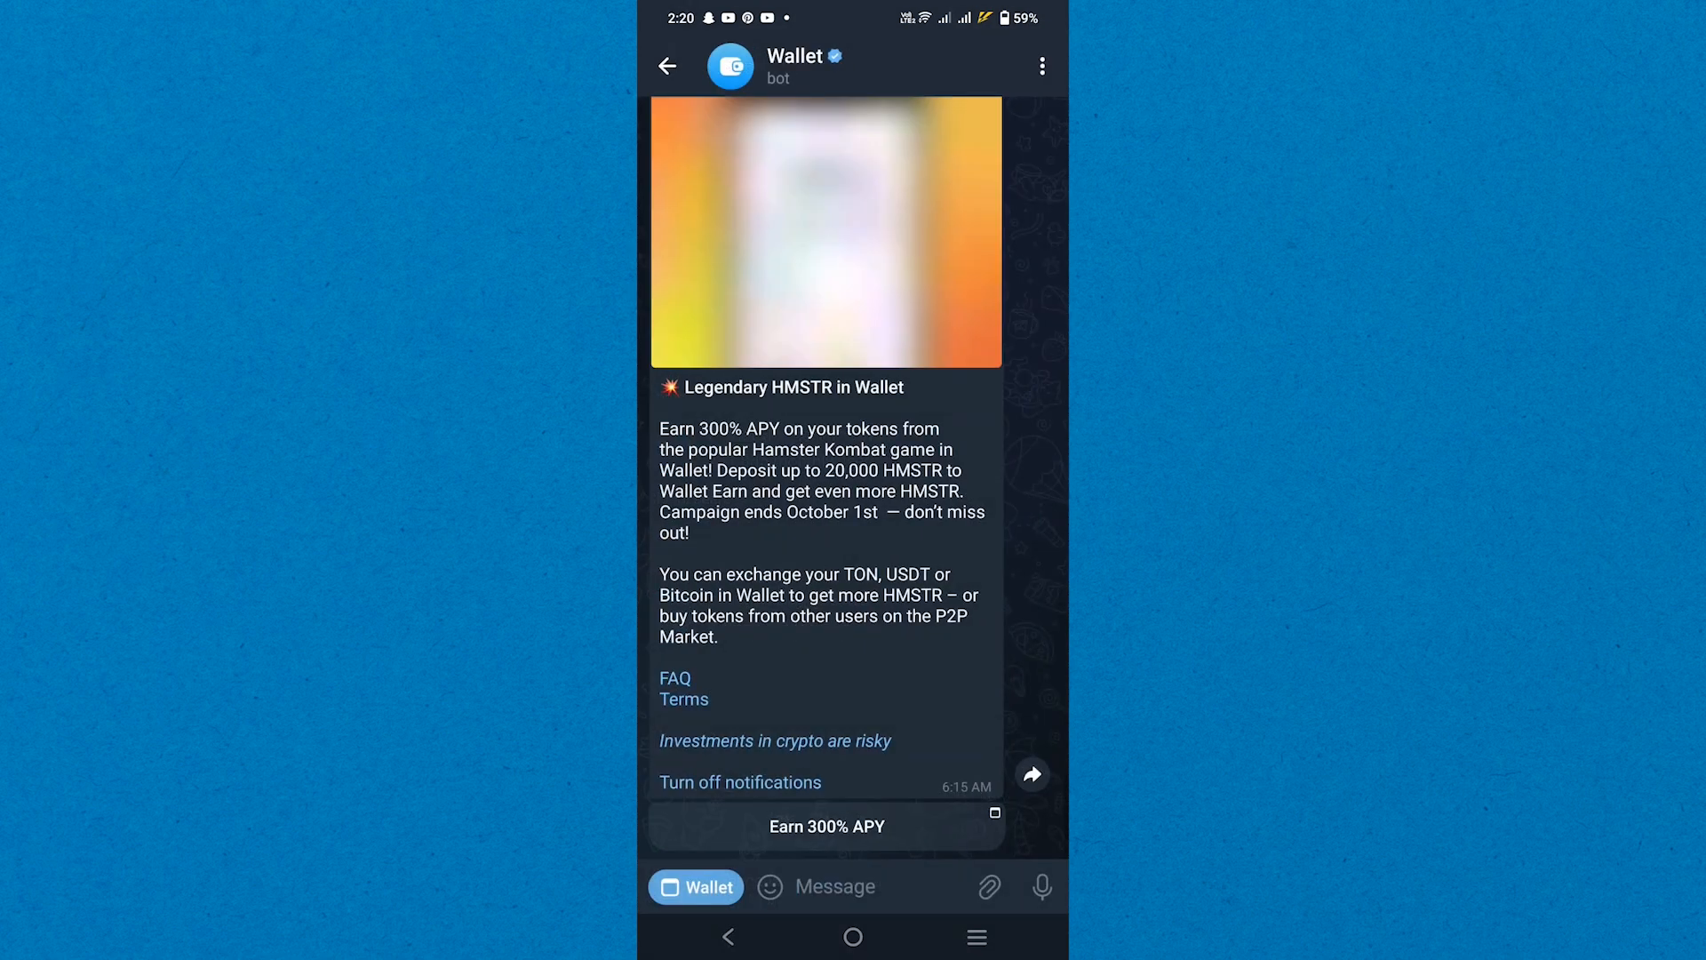
- Launch the Wallet mini app from the button beside the message field
click(826, 827)
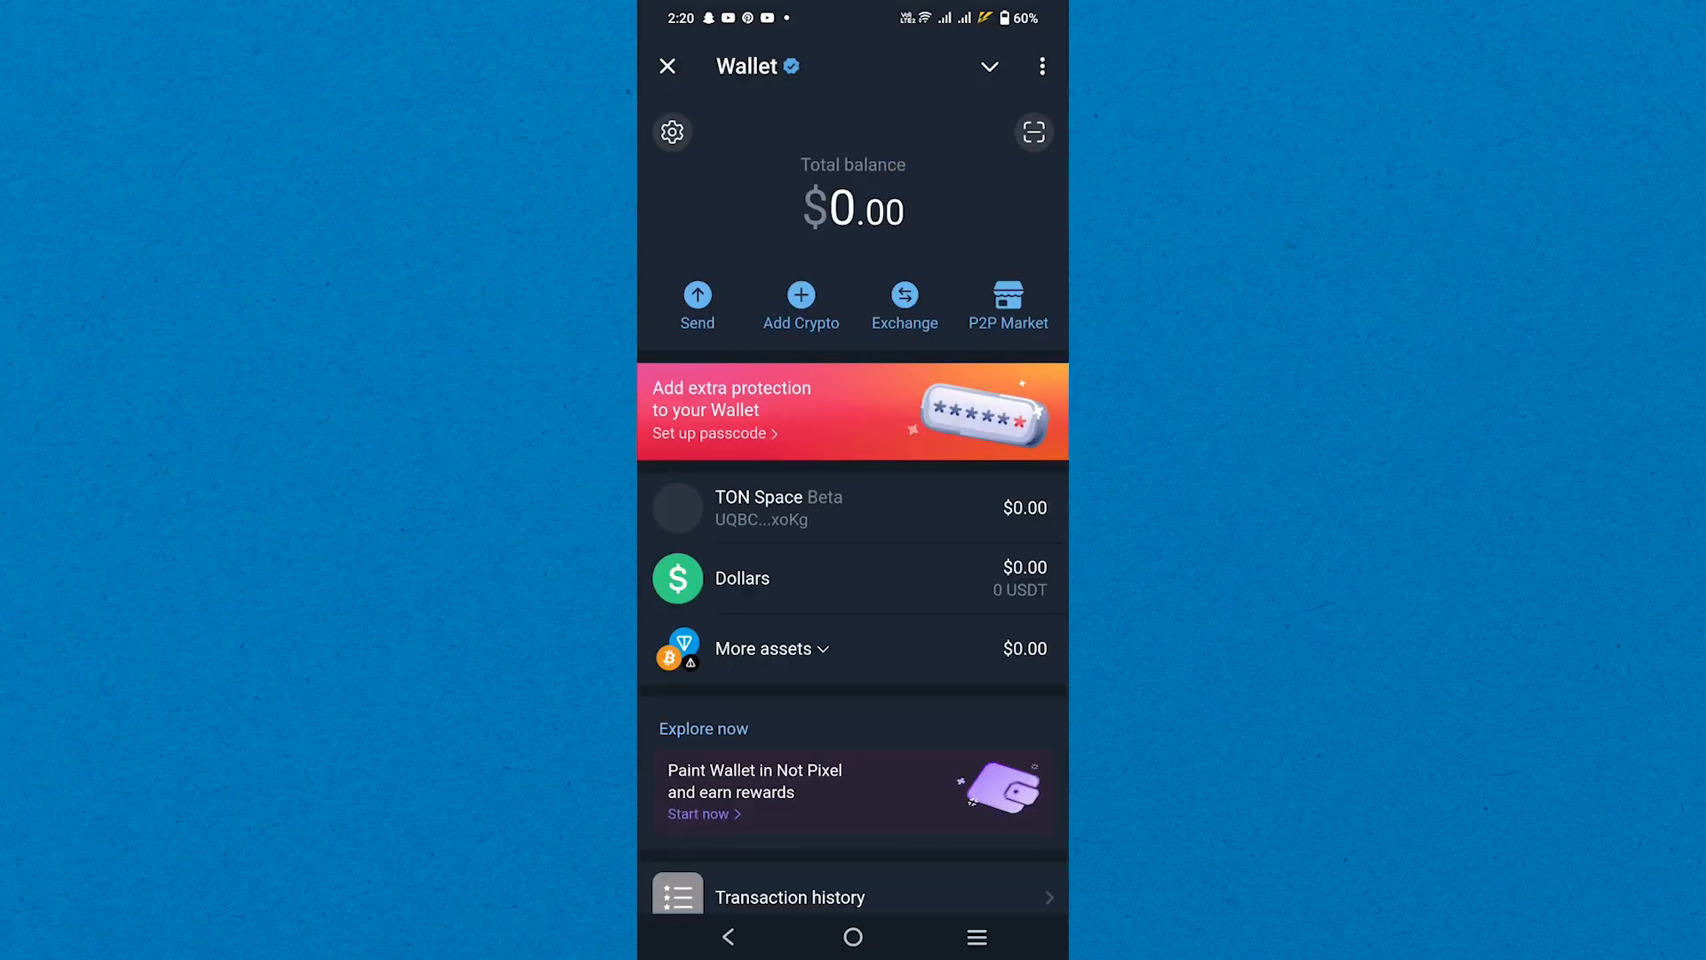
- Go to the Dollars (USDT) asset, attempt Send, and cancel the empty-balance buy prompt
click(743, 578)
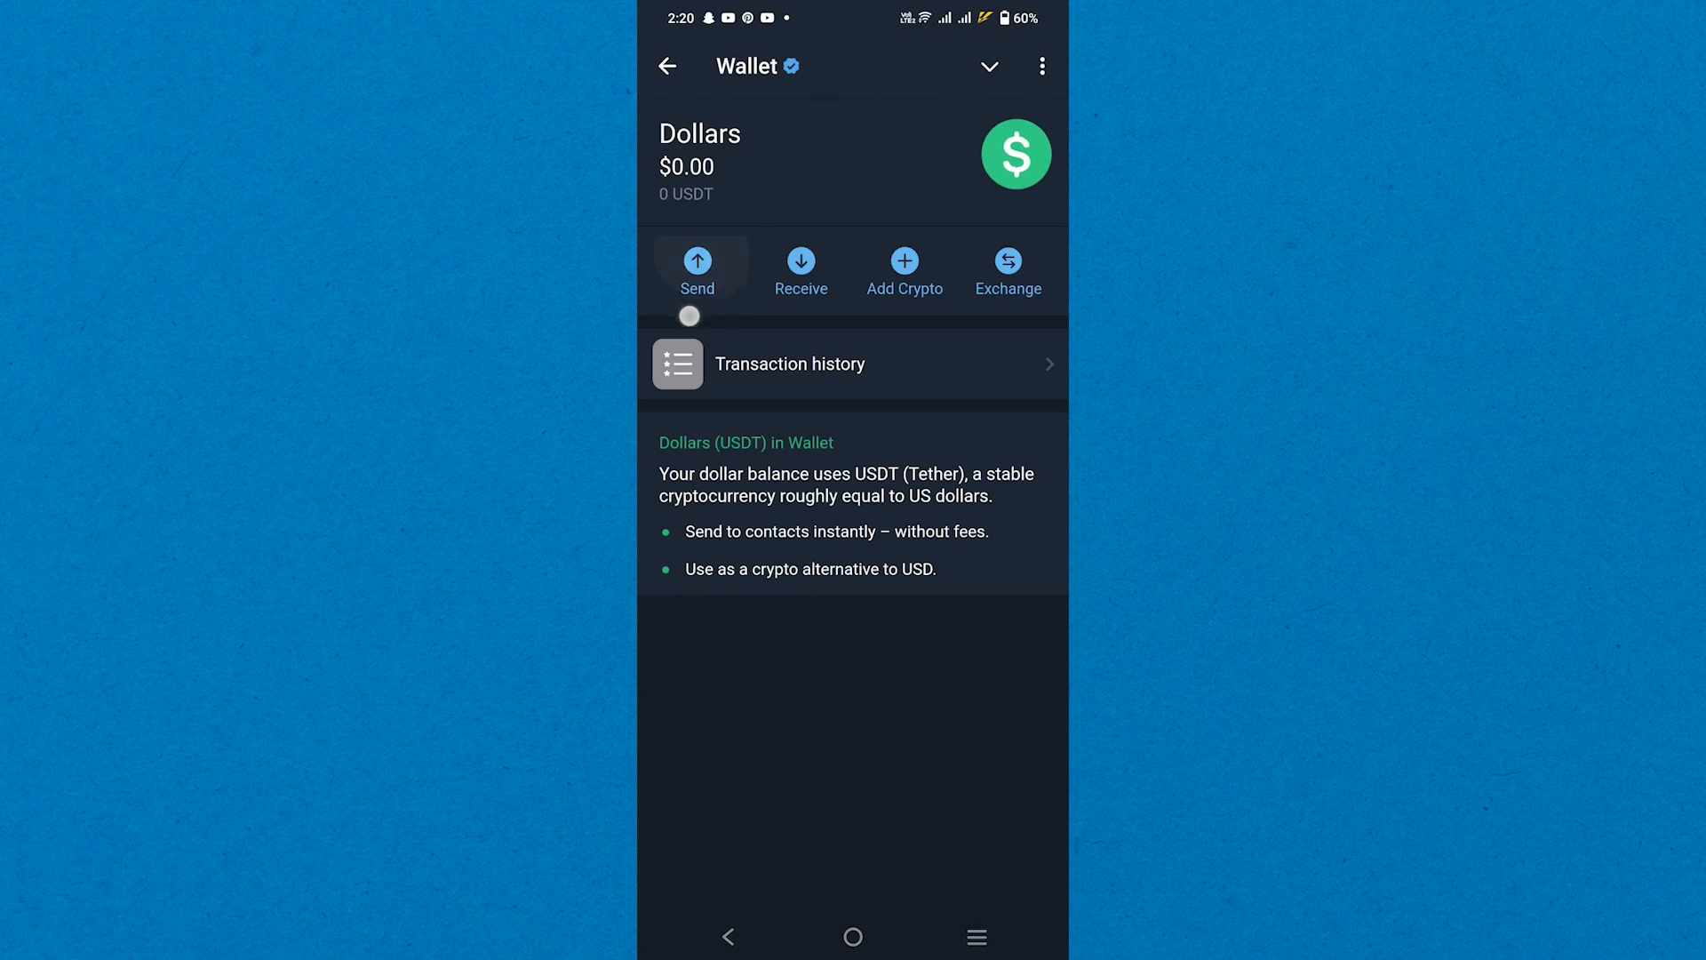
click(696, 269)
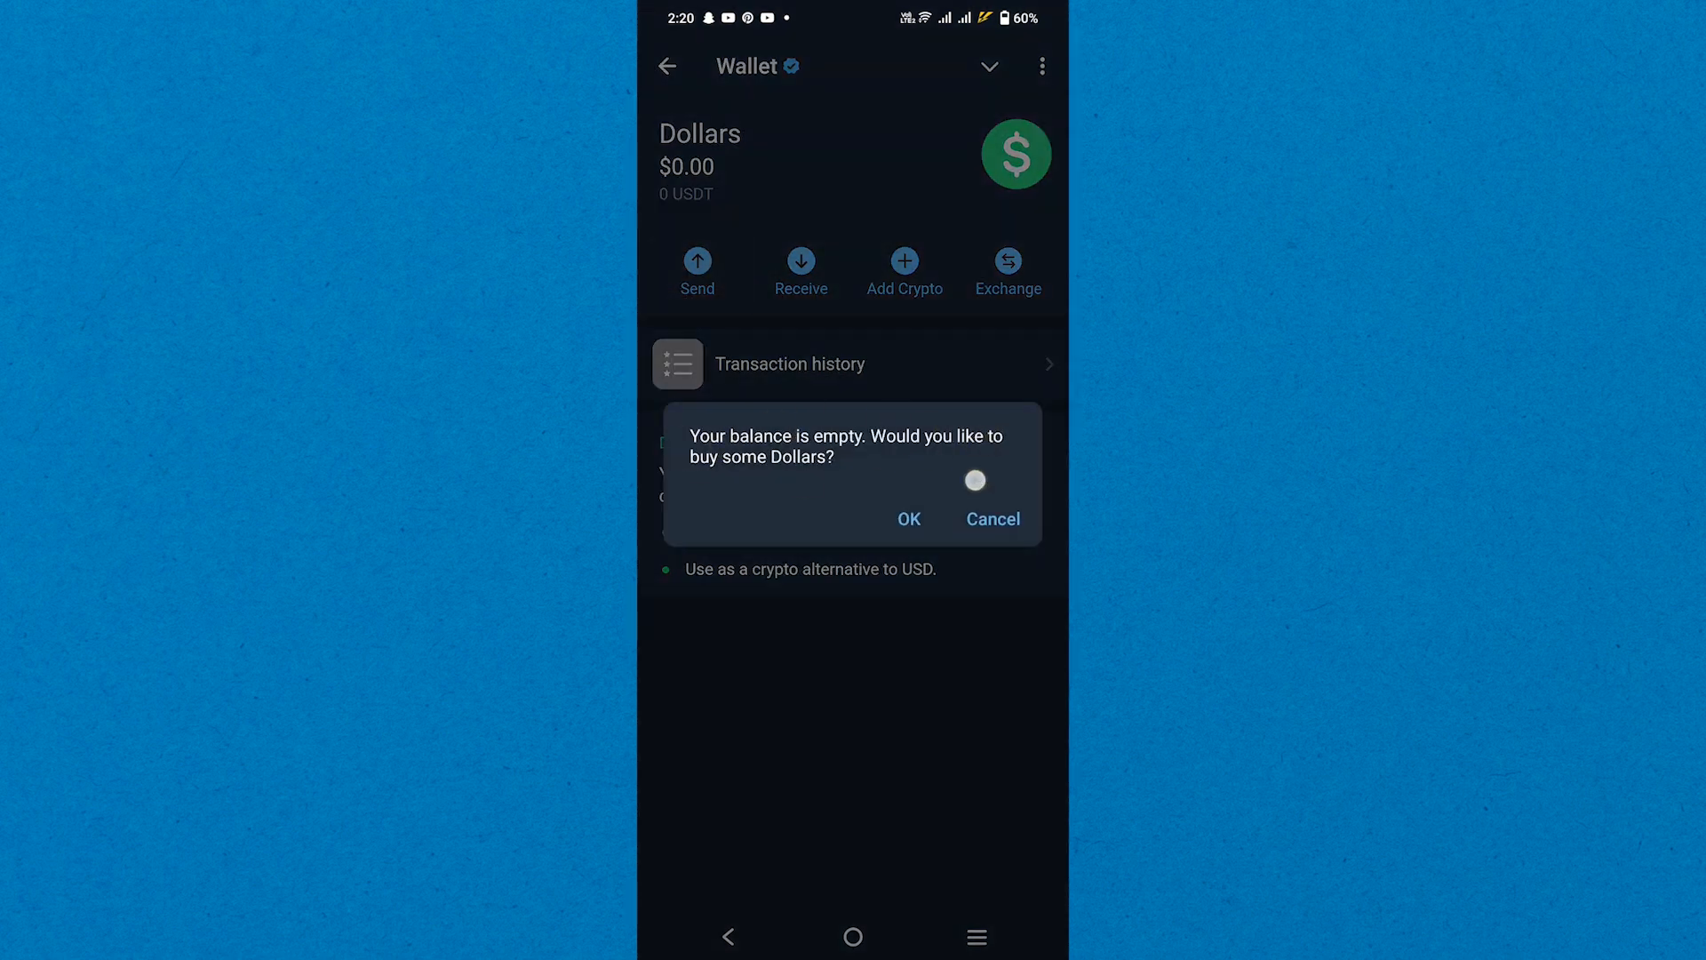
click(991, 517)
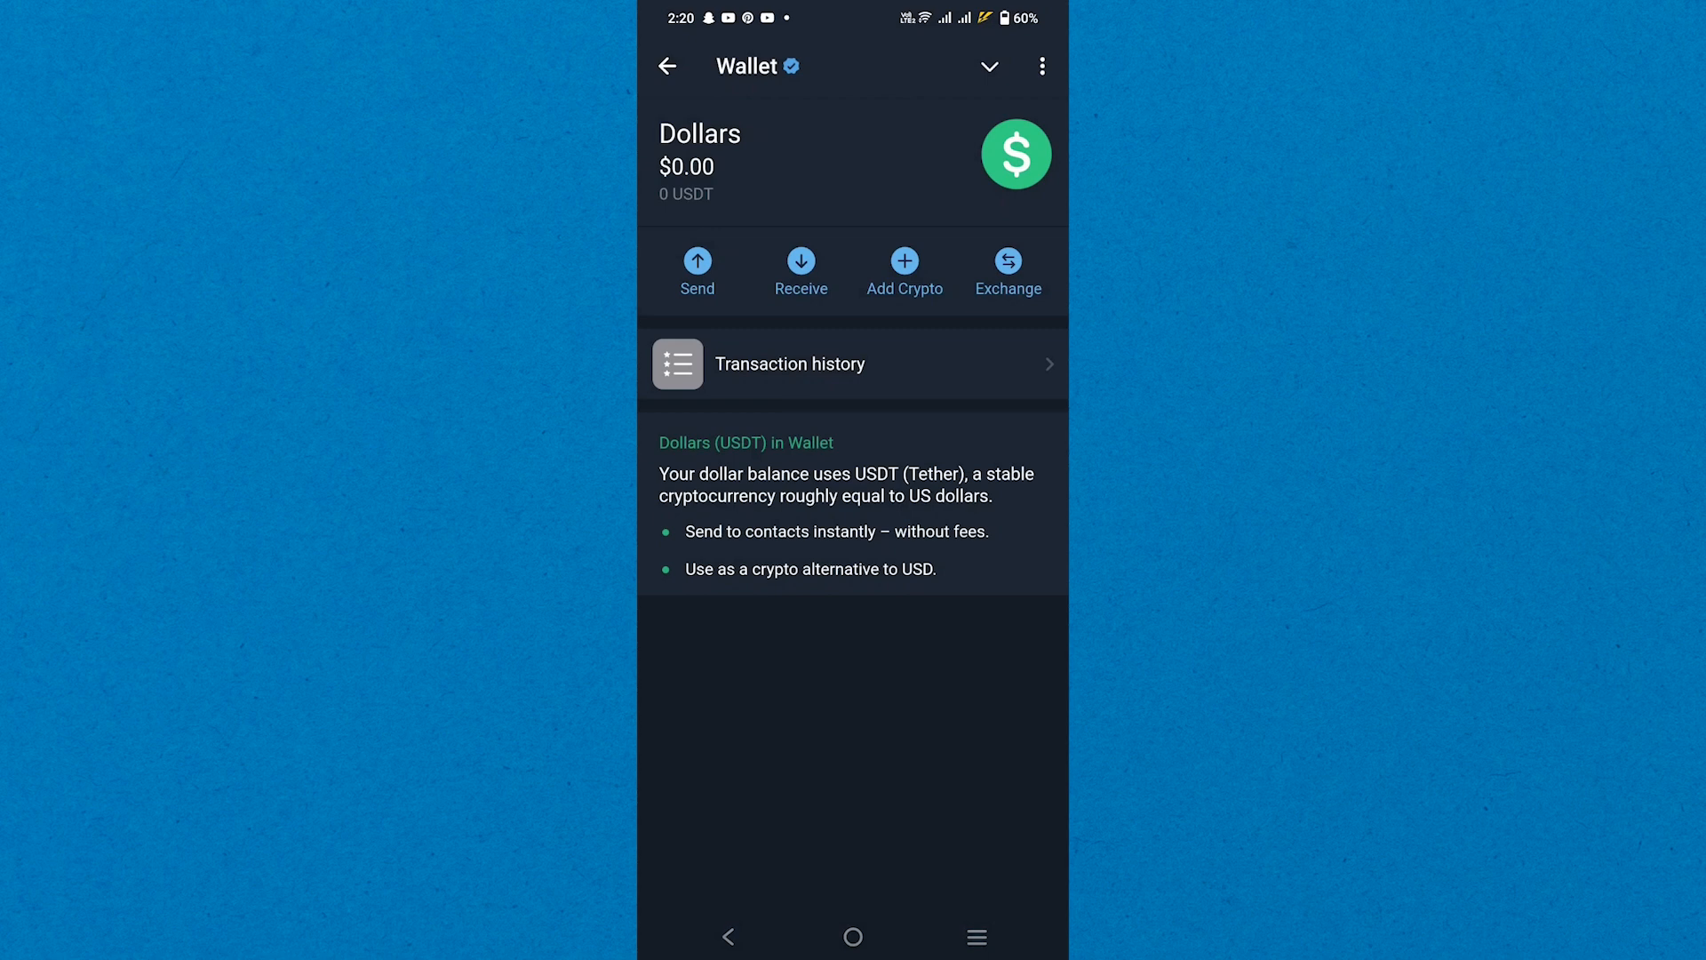